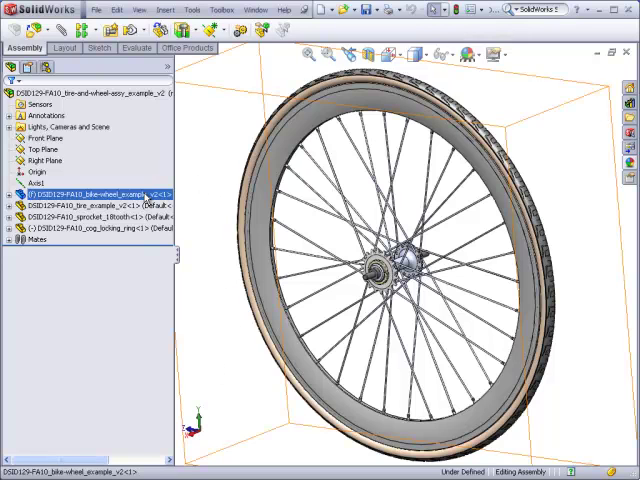
Highlight the tire, 18-tooth sprocket and cog locking ring, then view the front/rear configurations.
left_click(100, 206)
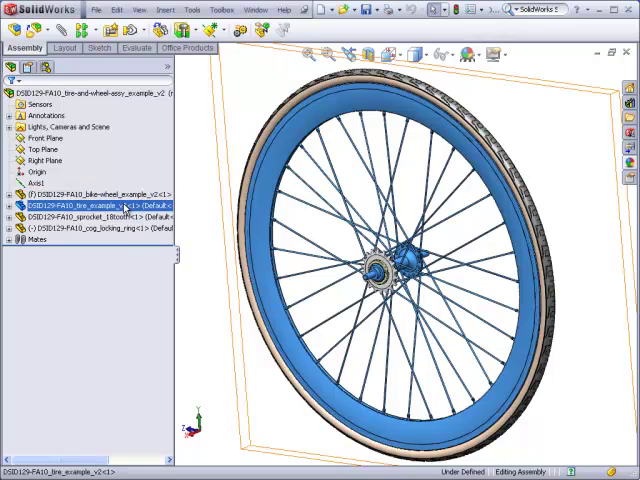
left_click(90, 217)
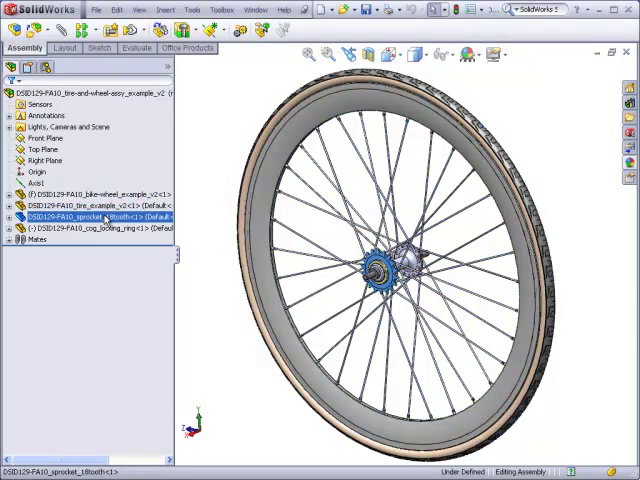
left_click(95, 232)
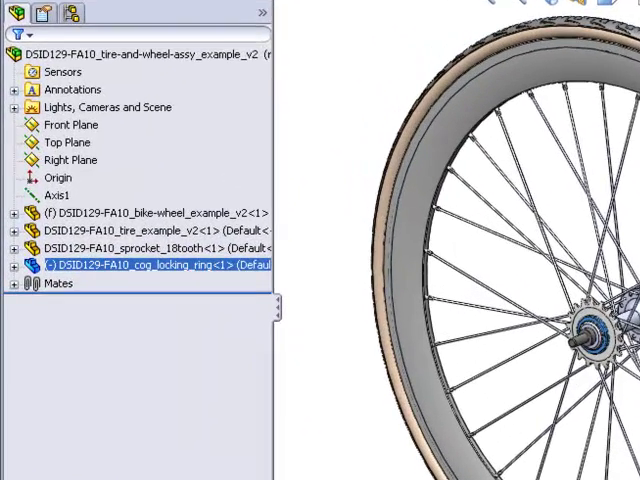
left_click(72, 11)
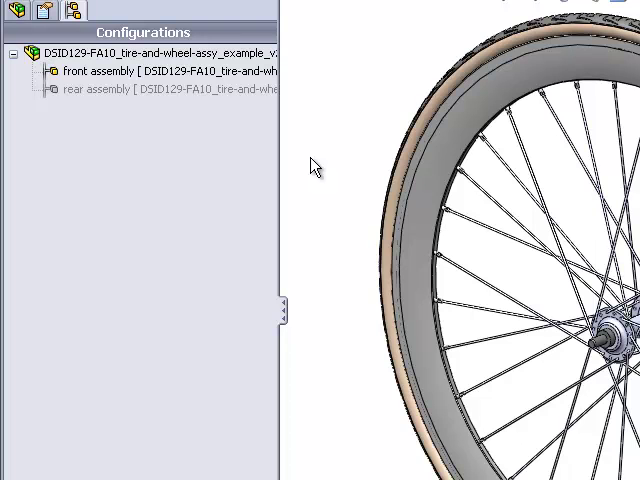
mouse_move(315, 167)
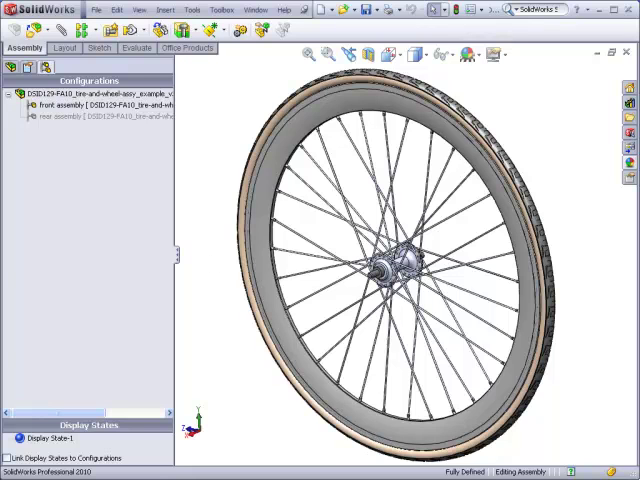
mouse_move(220, 273)
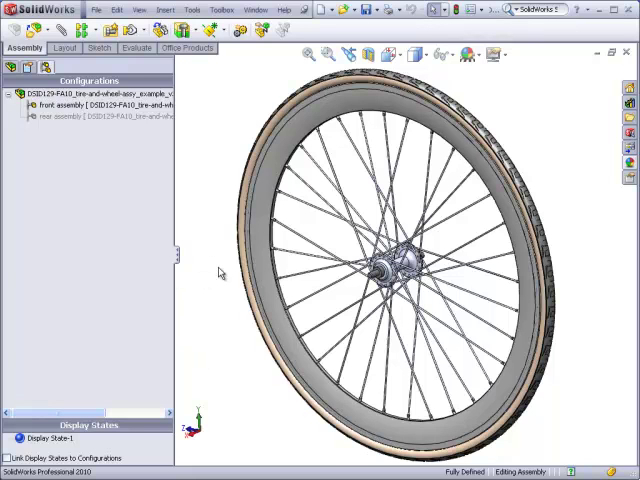
mouse_move(200, 228)
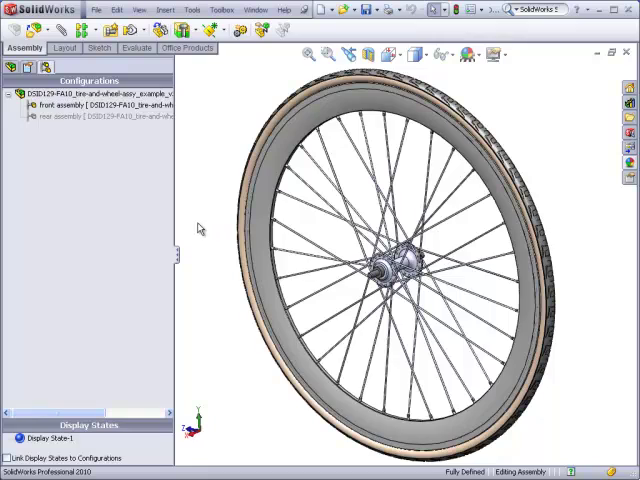
Create a new assembly document and preview its top and reference planes.
left_click(97, 9)
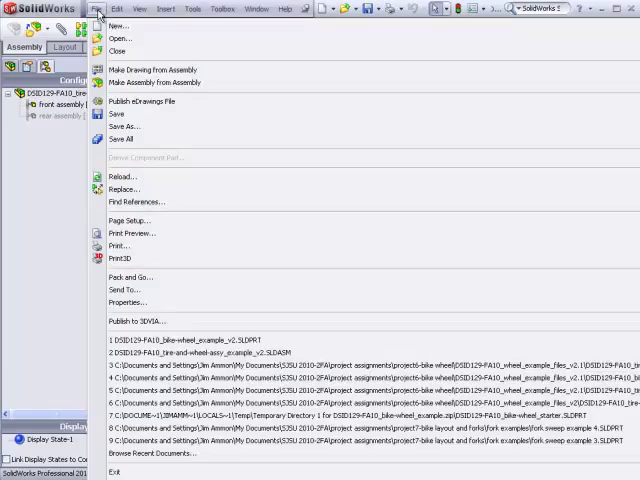
left_click(118, 26)
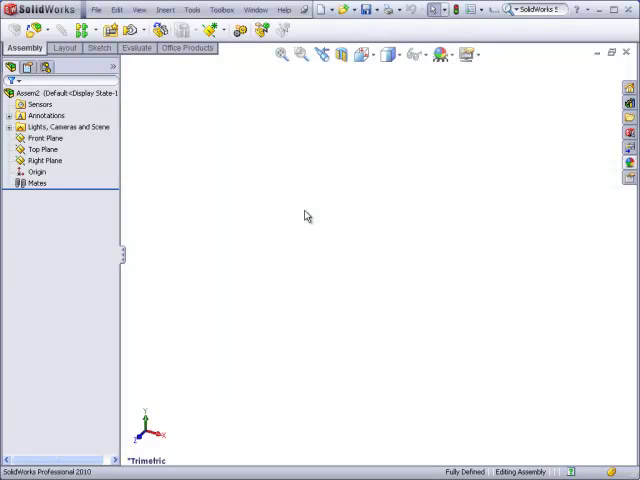
mouse_move(97, 175)
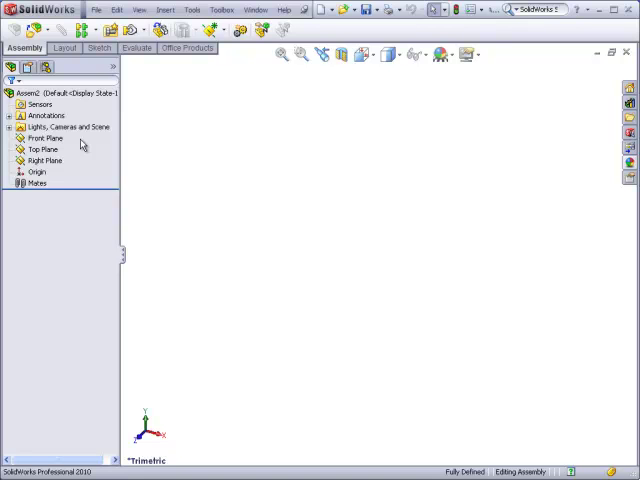
left_click(42, 148)
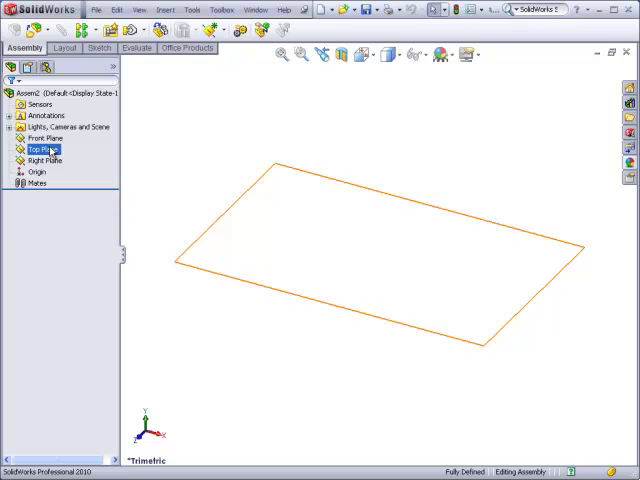
left_click(36, 171)
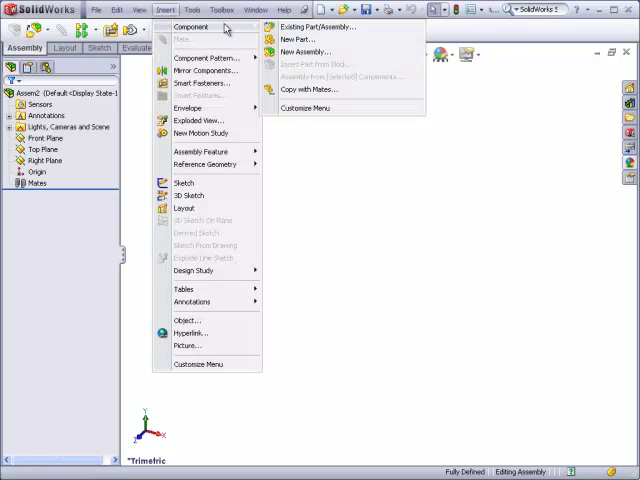
mouse_move(305, 35)
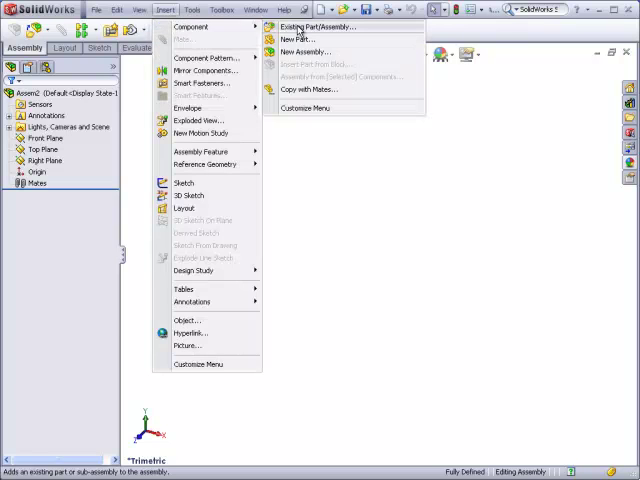
Insert the bike wheel part, then expand its feature list to display a plane.
left_click(314, 27)
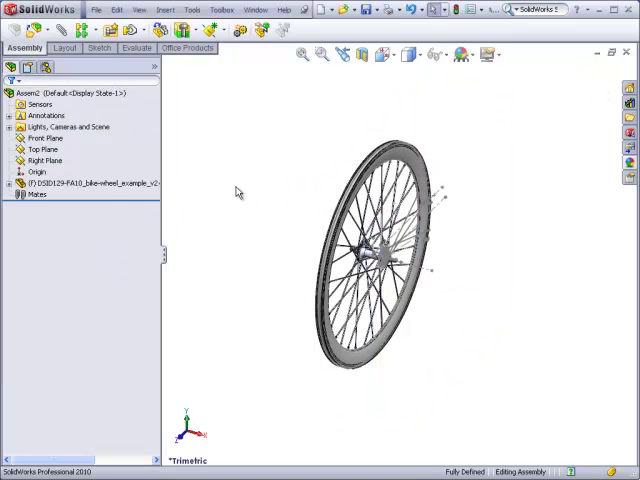
mouse_move(296, 357)
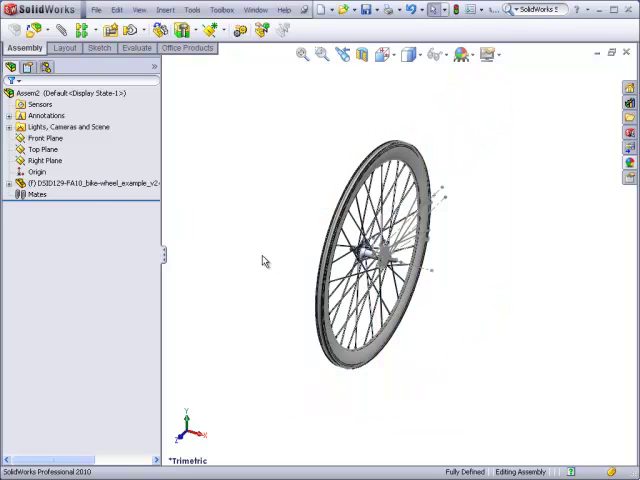
left_click(10, 183)
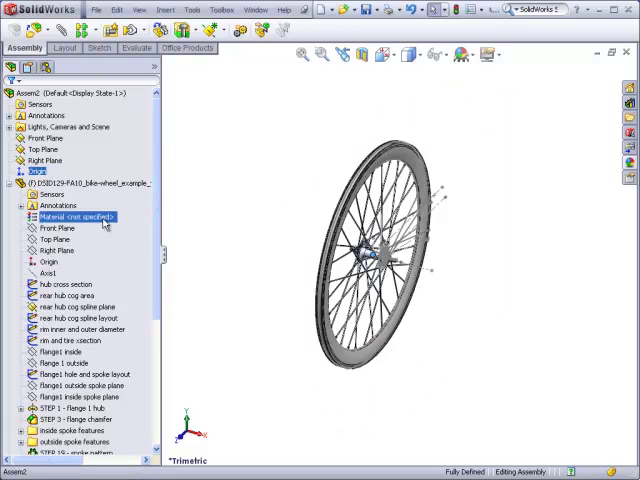
left_click(54, 228)
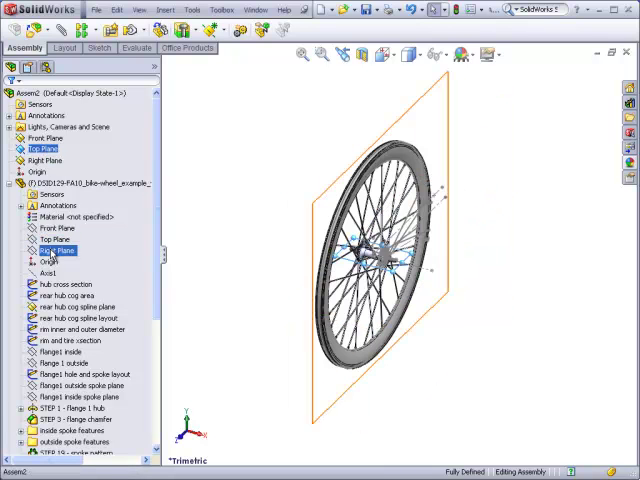
left_click(44, 160)
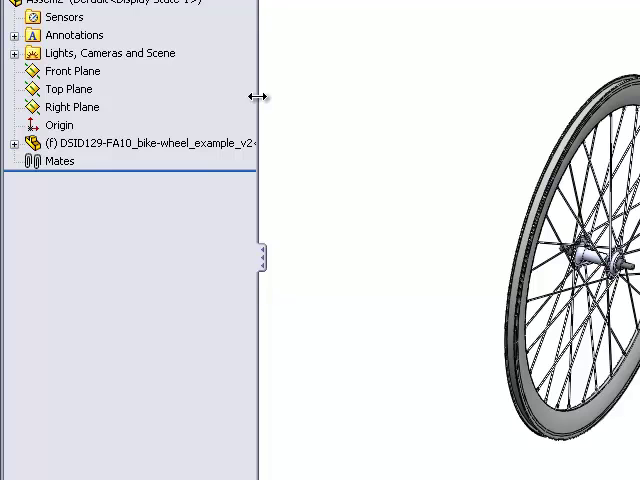
left_click_drag(258, 96, 368, 96)
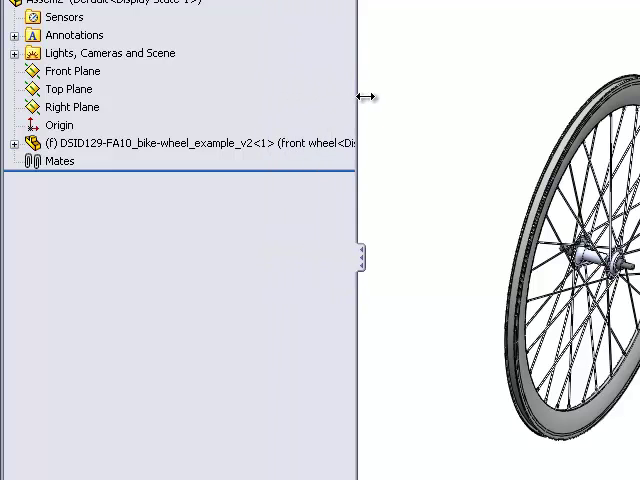
left_click(200, 142)
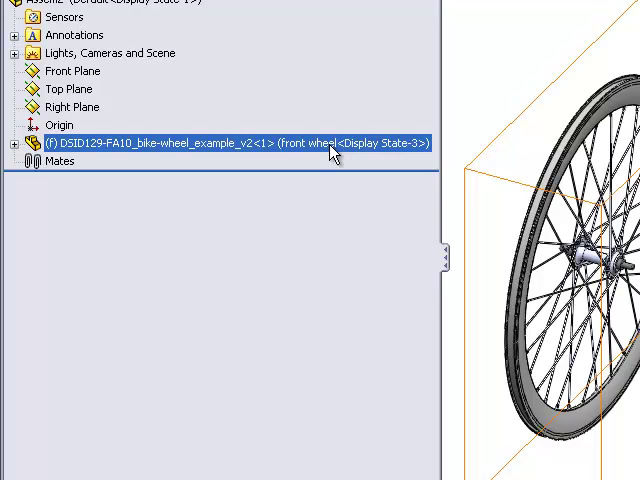
mouse_move(305, 155)
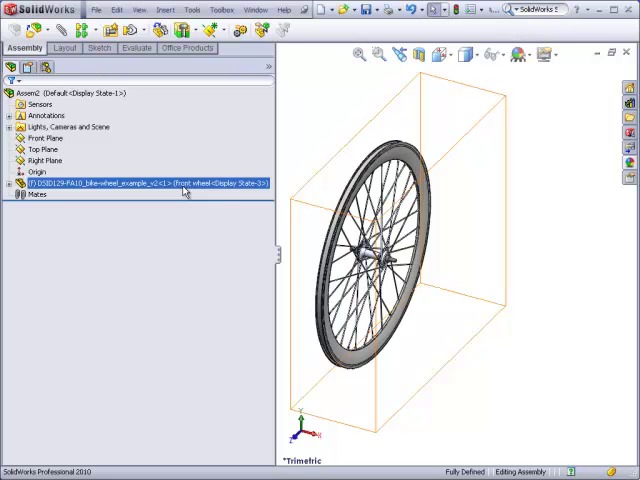
right_click(185, 184)
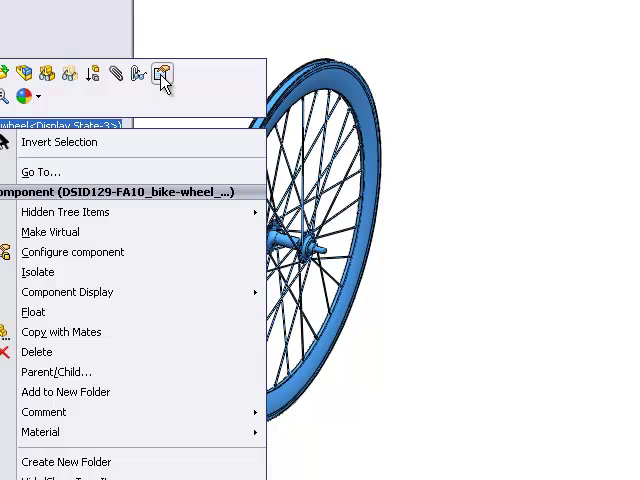
left_click(73, 251)
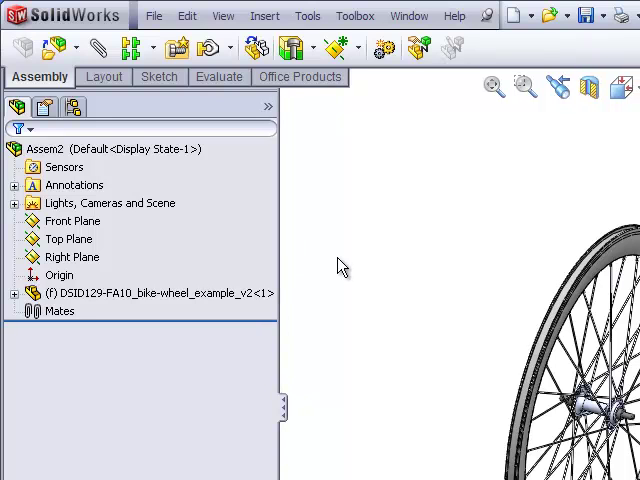
mouse_move(407, 245)
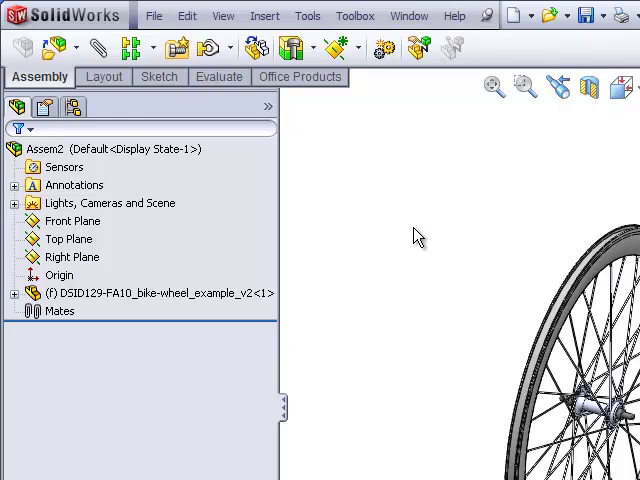
Rename the Default configuration to 'front assembly'.
left_click(73, 107)
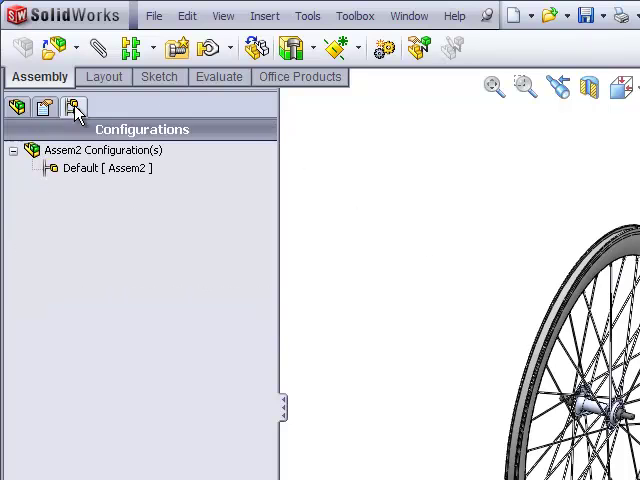
left_click(102, 168)
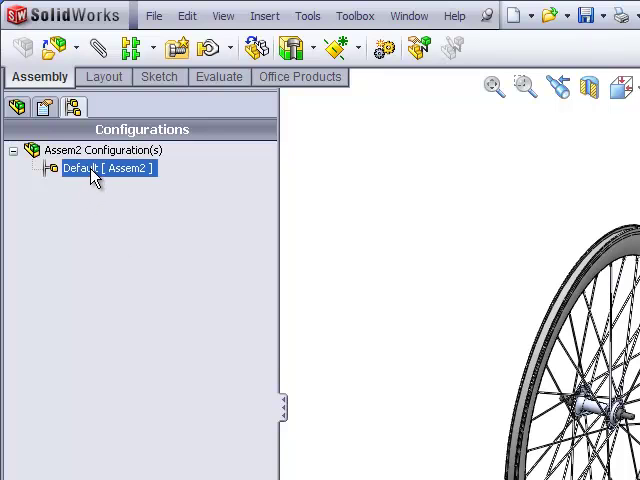
right_click(100, 167)
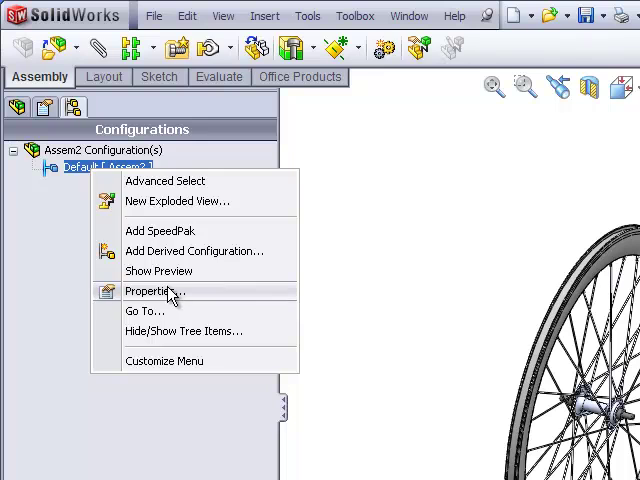
left_click(152, 291)
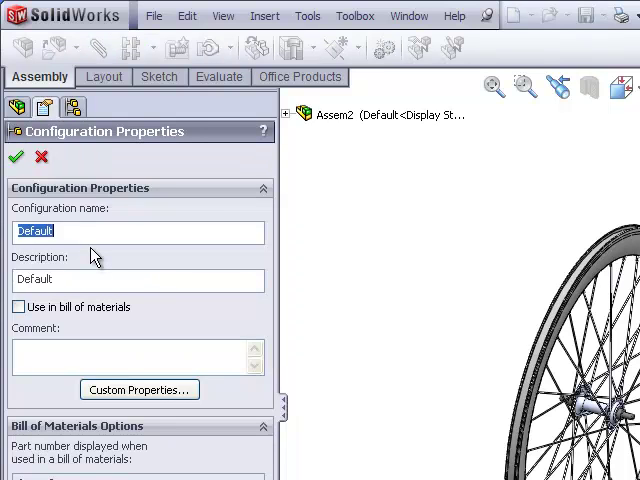
type("front as")
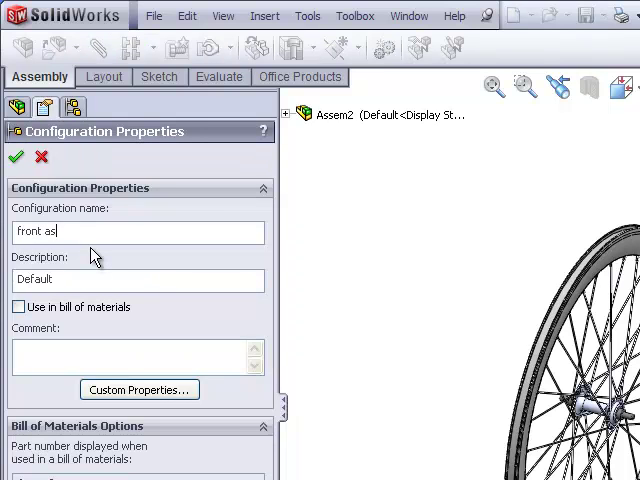
type("sembly")
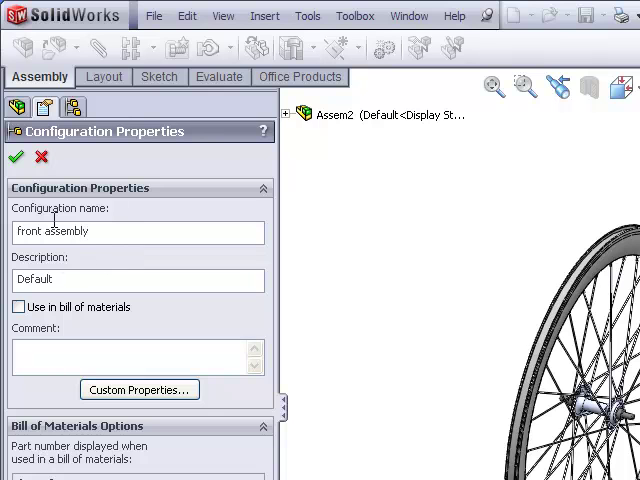
Add a 'rear assembly' configuration and make front assembly active.
left_click(17, 157)
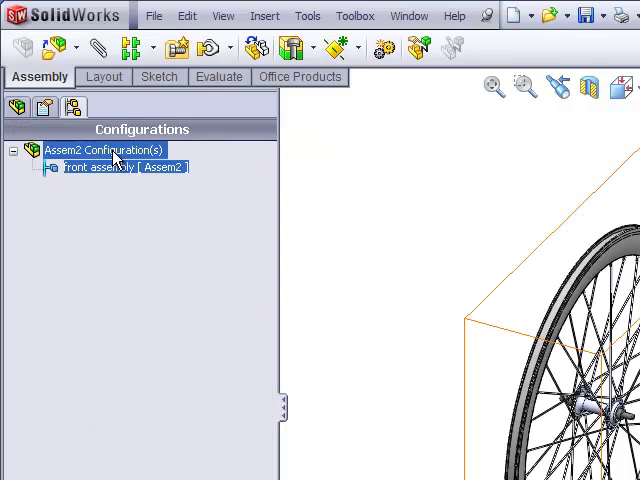
right_click(103, 149)
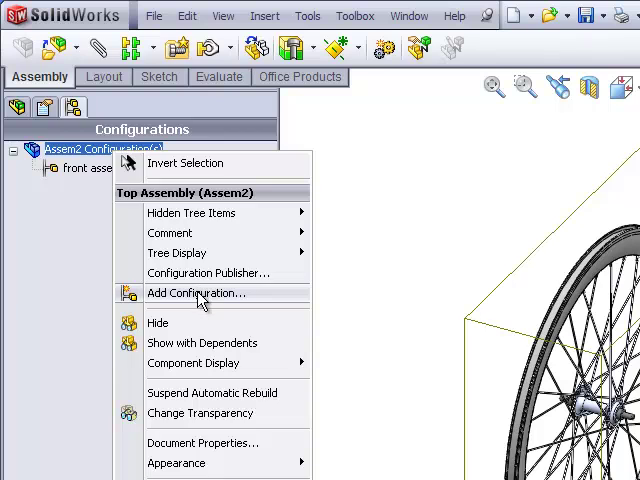
left_click(196, 292)
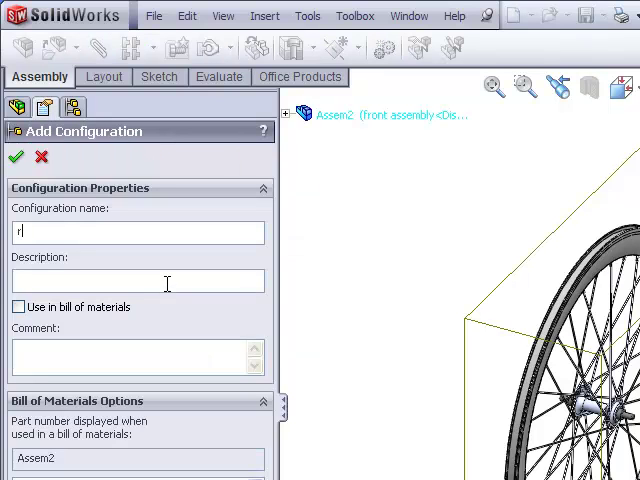
type("ear assembly")
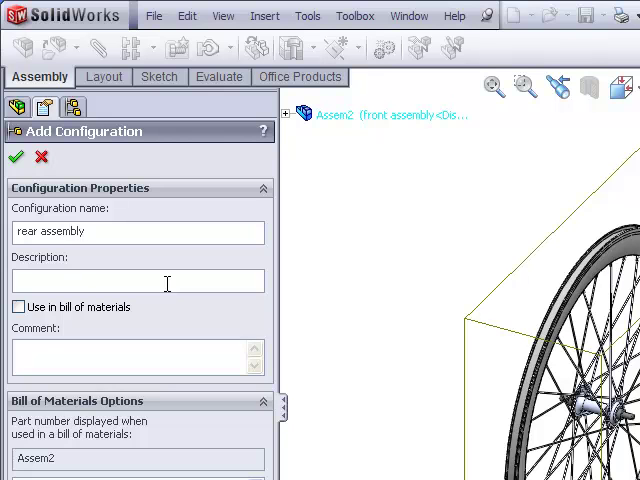
left_click(16, 157)
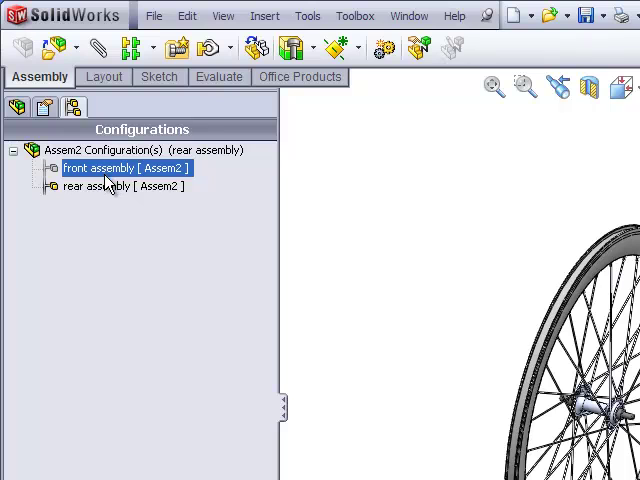
double_click(120, 167)
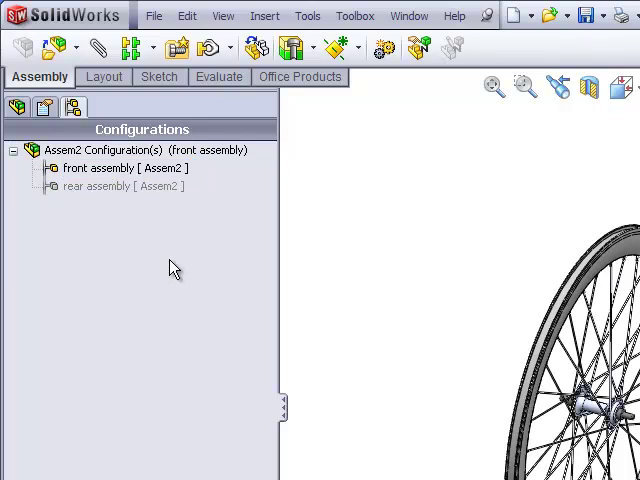
Return to the feature tree and highlight the wheel component's Front Plane and other planes.
left_click(16, 87)
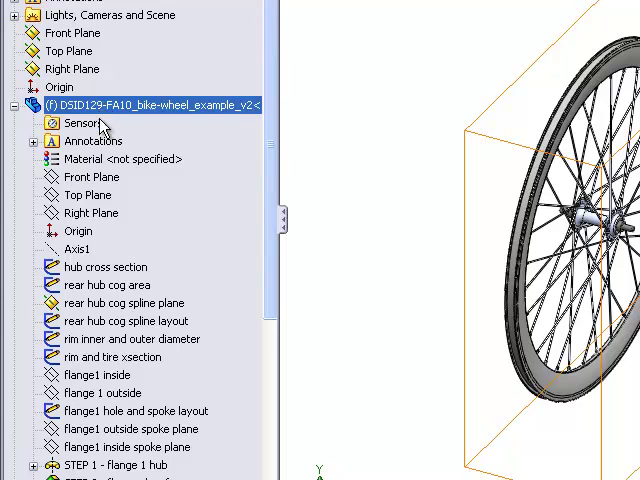
left_click(124, 320)
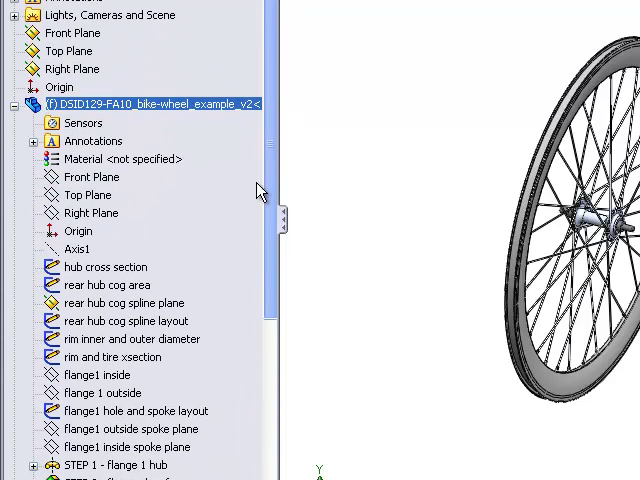
left_click(91, 177)
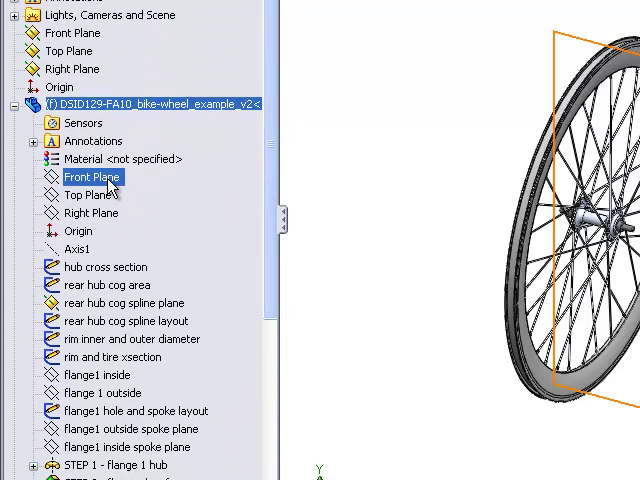
left_click(78, 248)
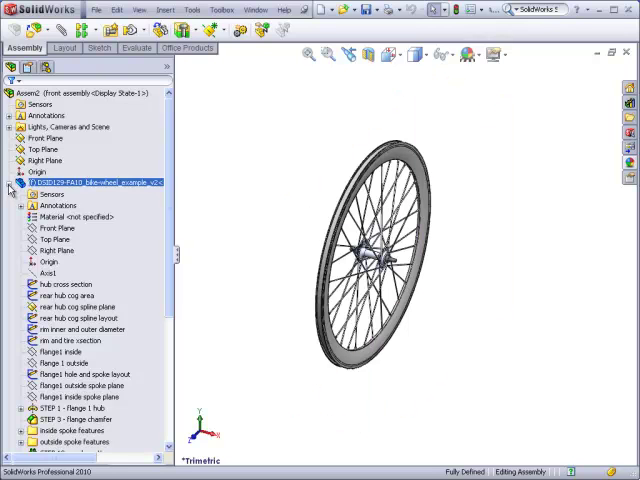
Collapse the wheel's features and insert the tire as an existing part.
left_click(10, 183)
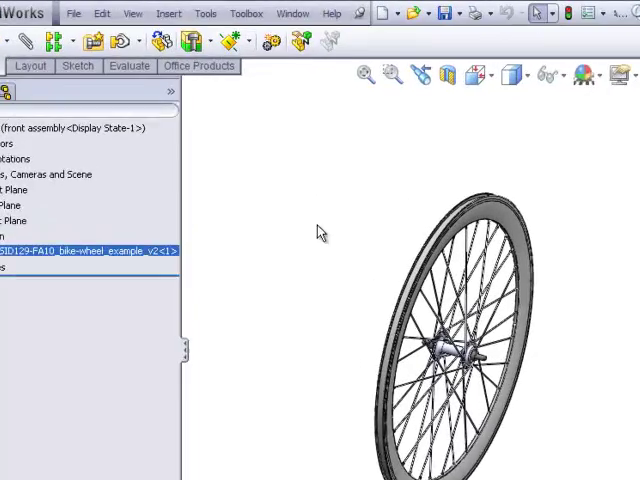
left_click(168, 15)
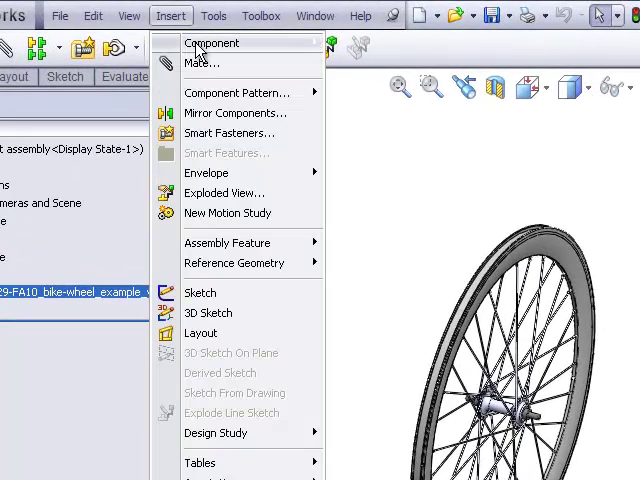
left_click(213, 43)
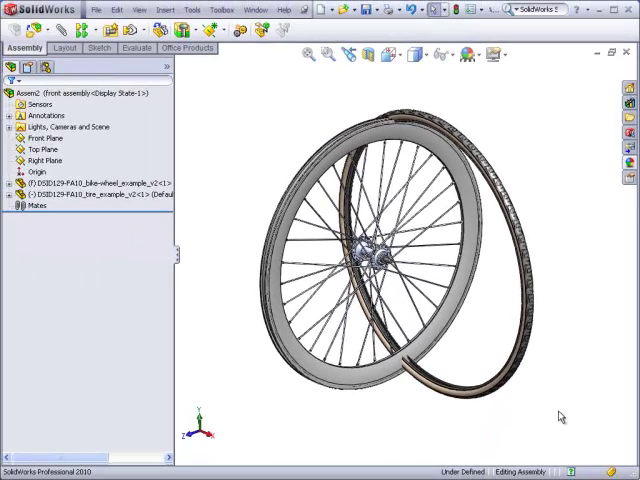
mouse_move(590, 262)
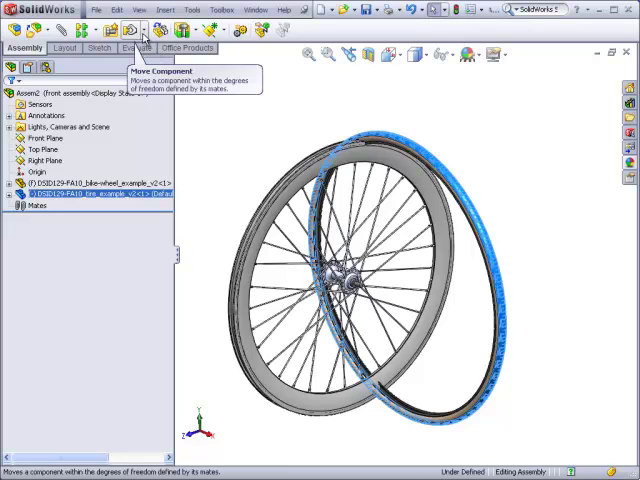
Move the tire clear of the wheel and select its Axis1 for a mate.
left_click(138, 30)
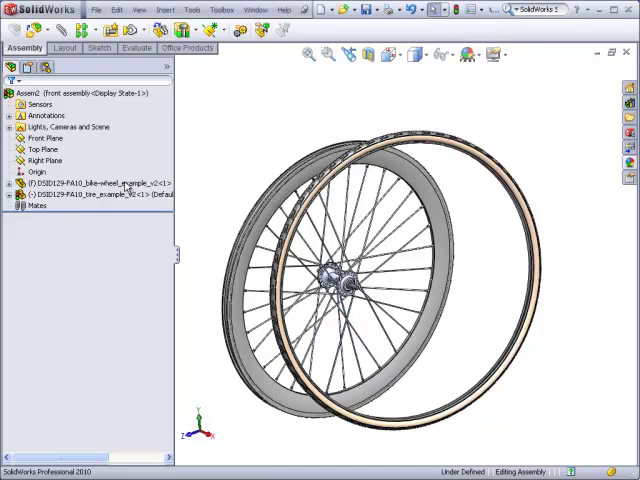
mouse_move(12, 195)
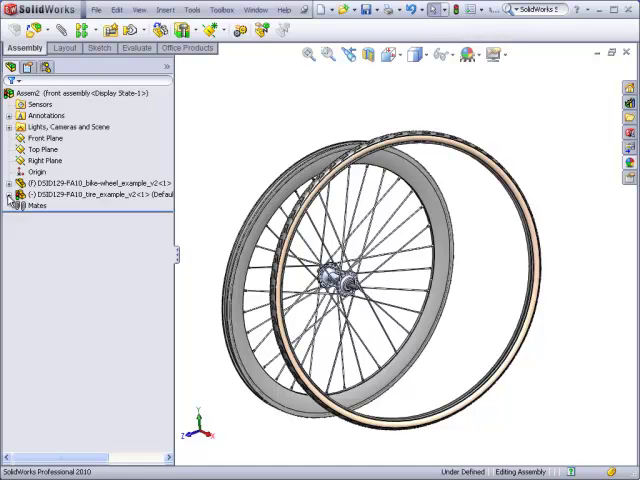
mouse_move(10, 197)
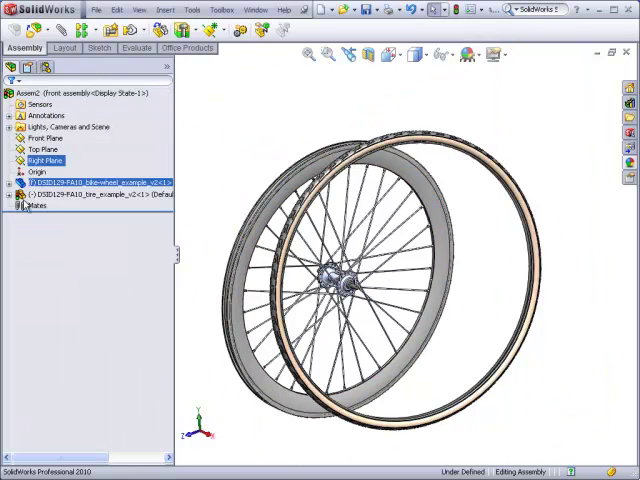
left_click(18, 194)
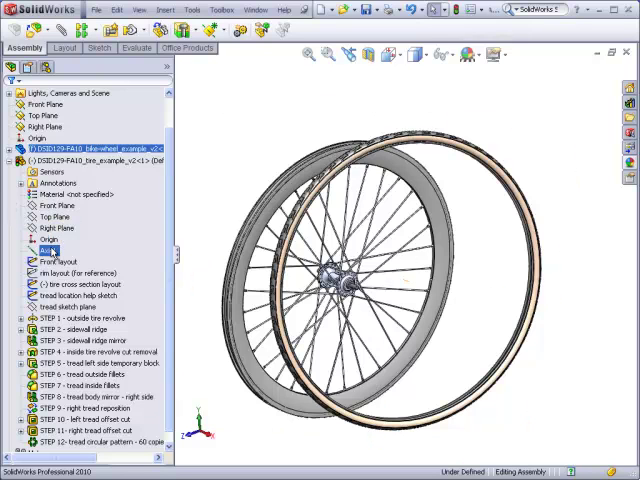
left_click(48, 238)
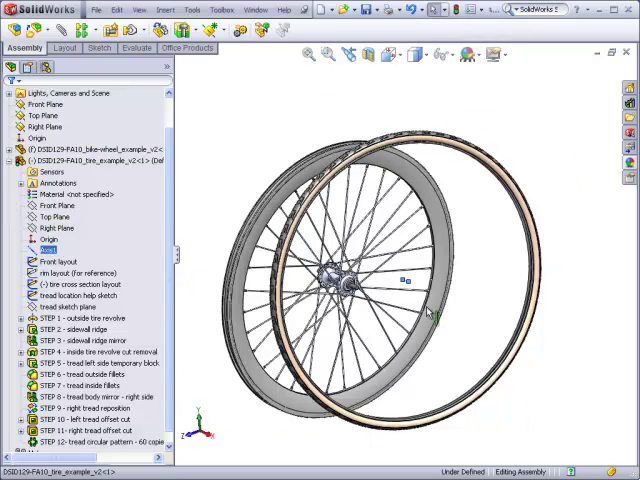
left_click(70, 194)
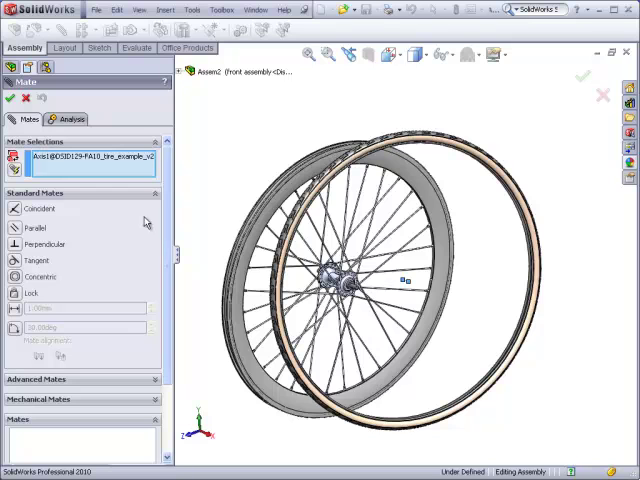
mouse_move(181, 77)
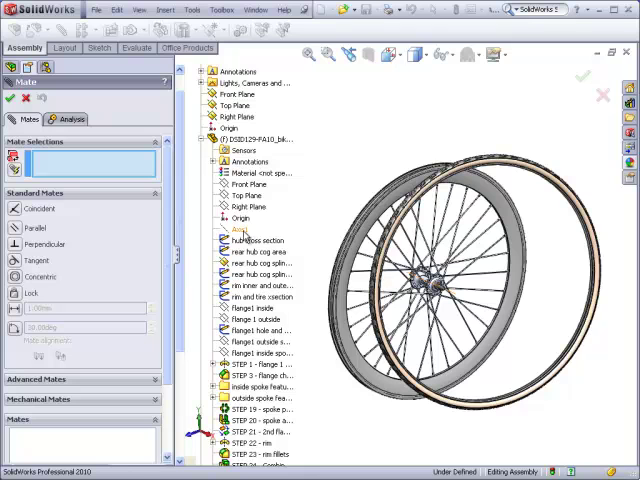
Mate the tire's Axis1 to the wheel's Axis1 and accept it.
left_click(238, 224)
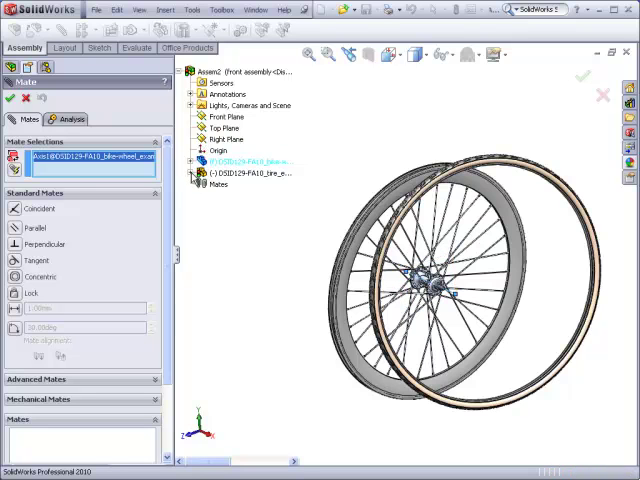
left_click(196, 161)
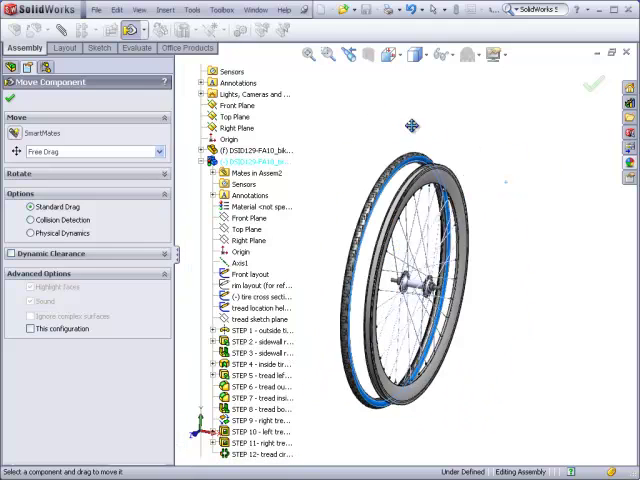
Drag the tire along the wheel's axis to test the mate.
left_click_drag(412, 125, 555, 157)
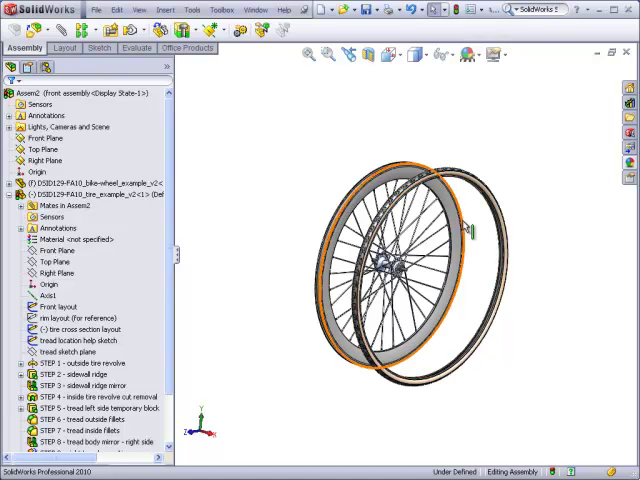
Mate a wheel reference plane with the tire's matching plane to centre the tire.
left_click(57, 250)
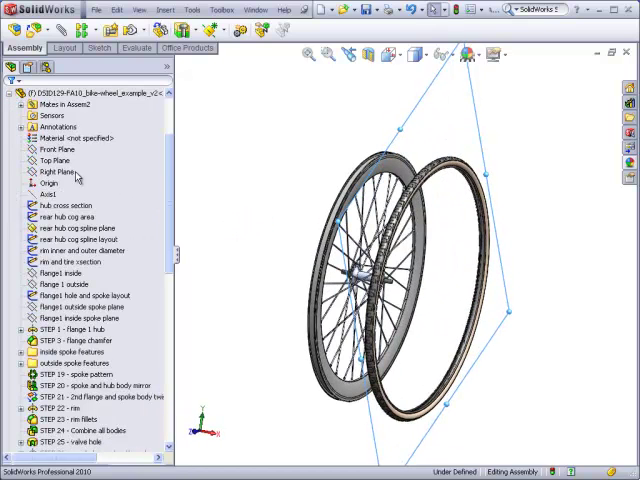
left_click(57, 172)
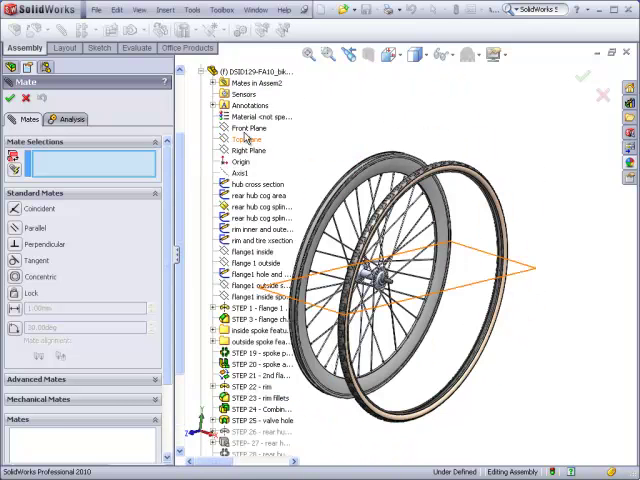
left_click(249, 149)
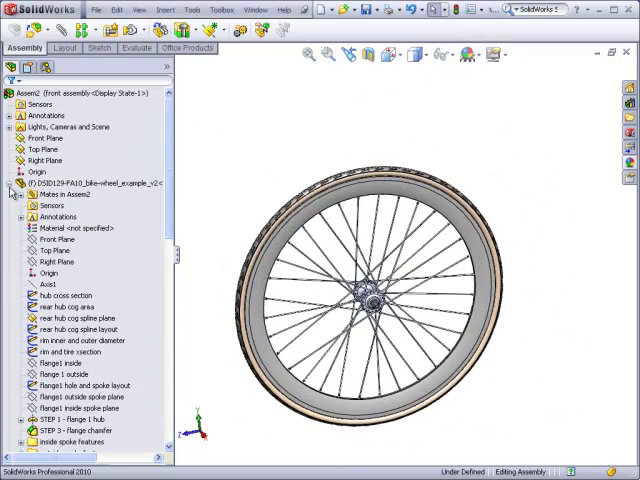
Select the tire's Top Plane and the tire component to mate against the reference plane.
left_click(48, 261)
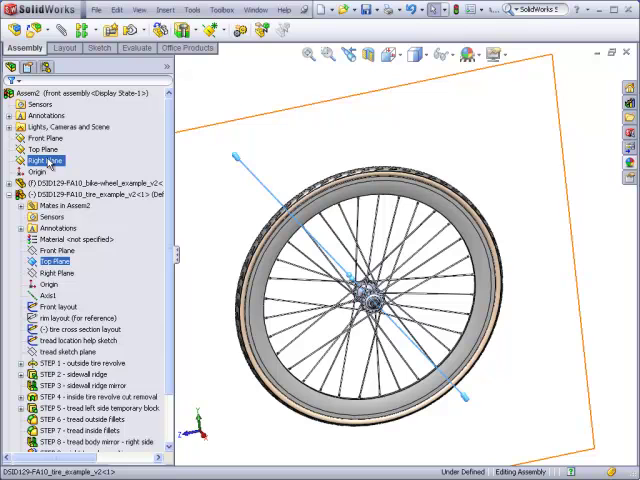
left_click(48, 147)
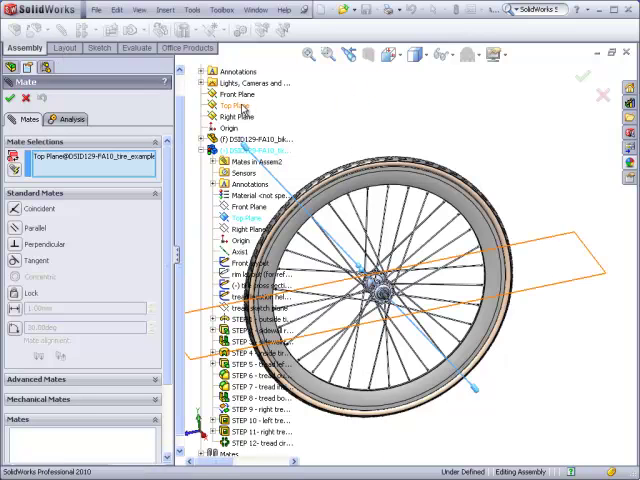
mouse_move(245, 110)
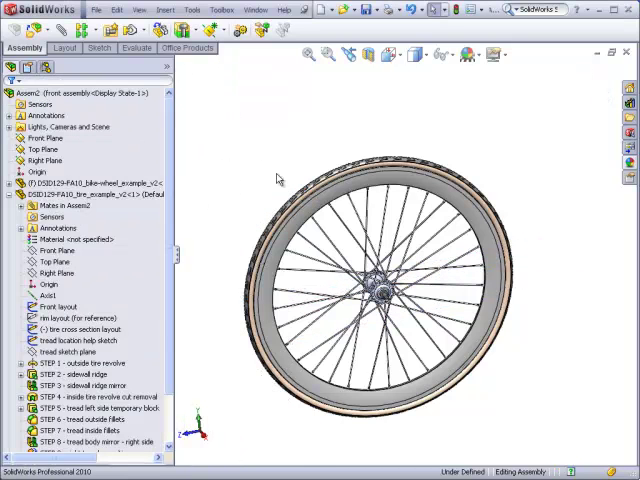
left_click(90, 182)
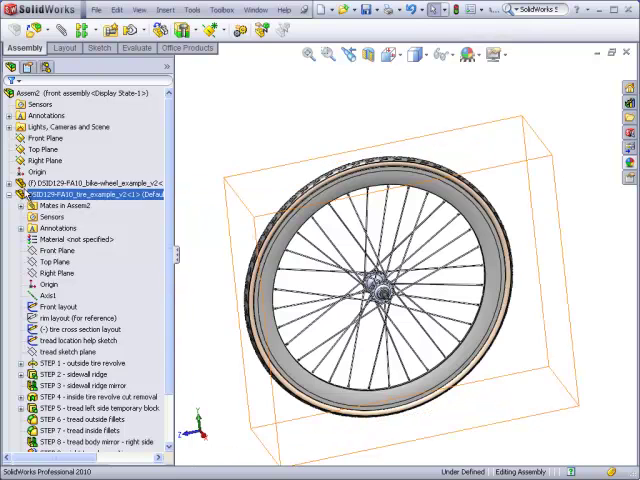